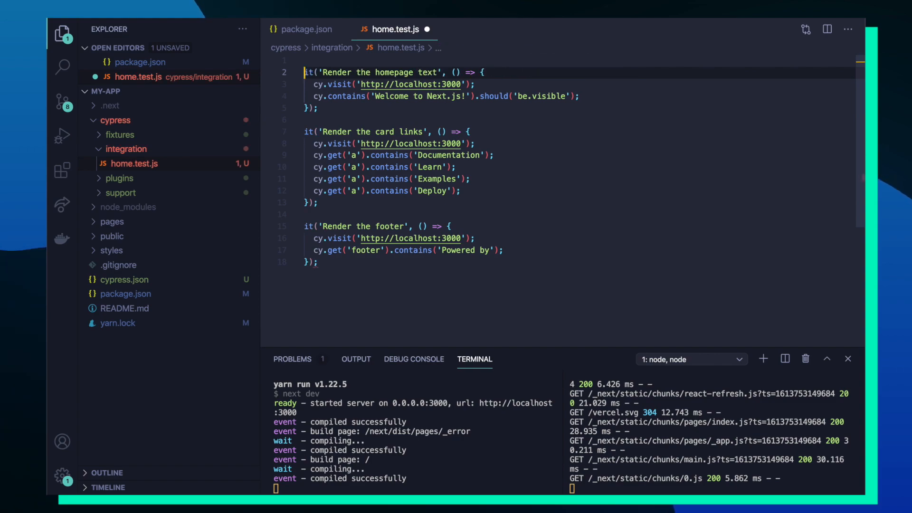
Step: Wrap the homepage tests in a describe('Render homepage', () => { ... }) block
{"action": "type", "text": "describe('Render homepage', () => {"}
{"action": "type", "text": "before(() => {"}
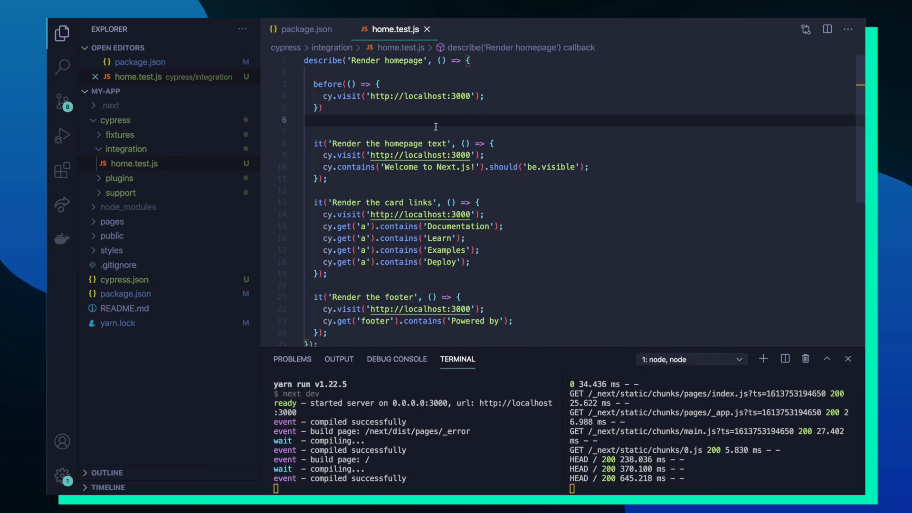
Step: Remove the per-test cy.visit localhost lines and run home.test.js in the Cypress runner
{"action": "left_click", "coordinate": [491, 155]}
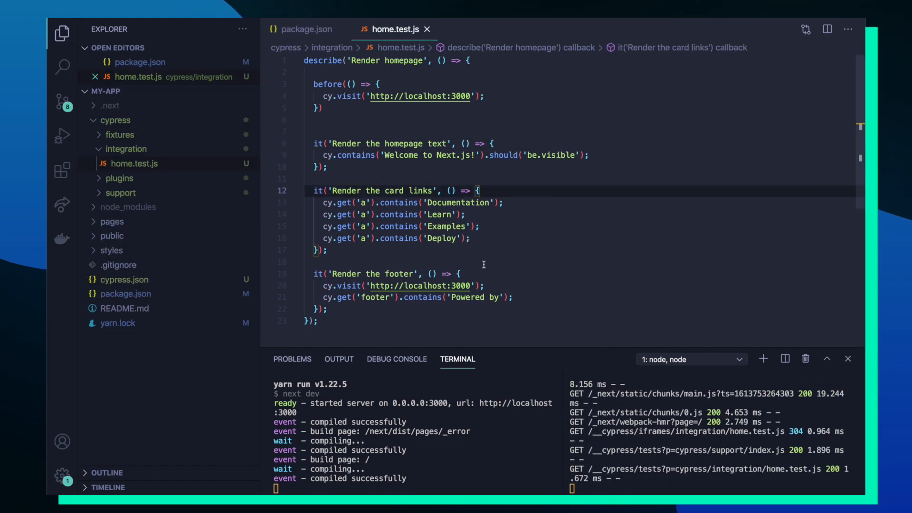
{"action": "key", "text": "Cmd+Tab"}
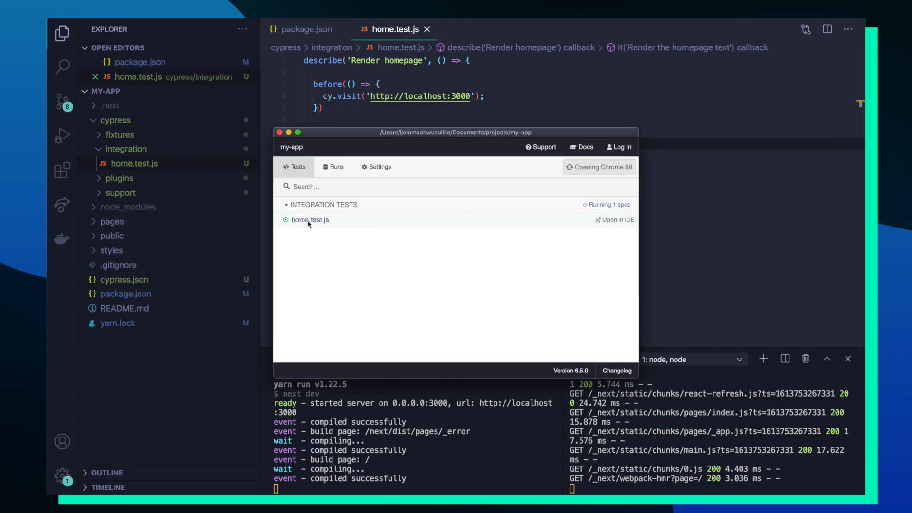
{"action": "left_click", "coordinate": [310, 220]}
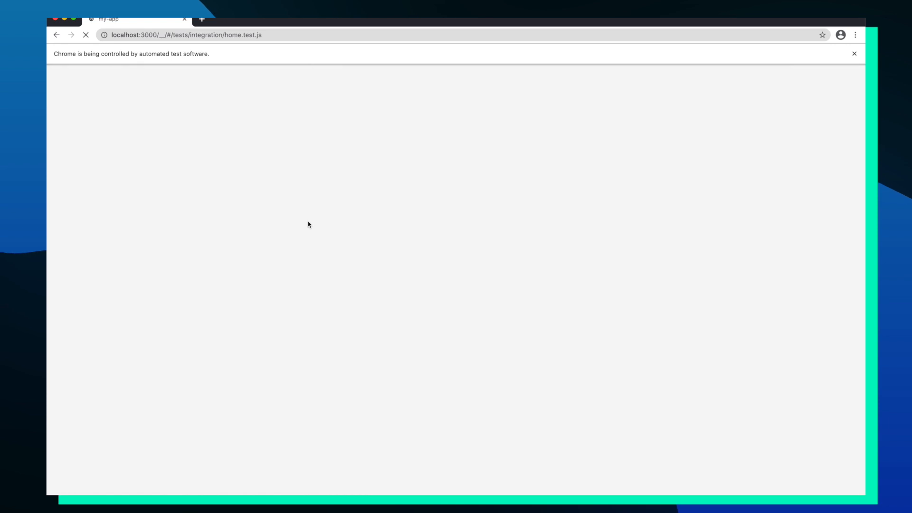